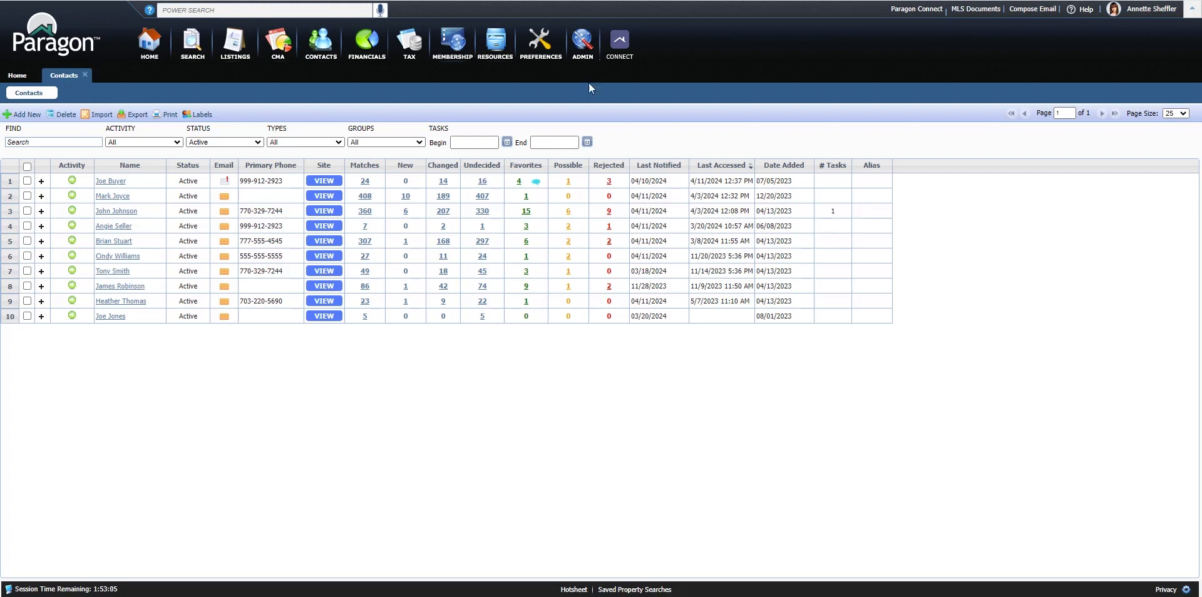
Go to the Paragon contacts list with the status filter kept on active contacts
left_click(119, 286)
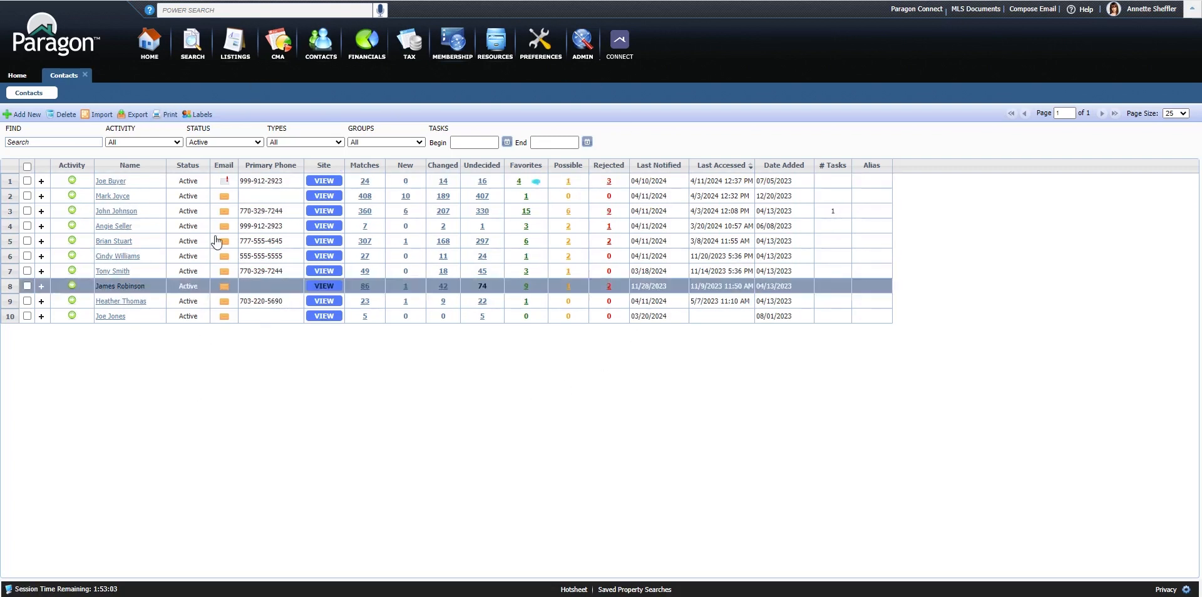
left_click(320, 43)
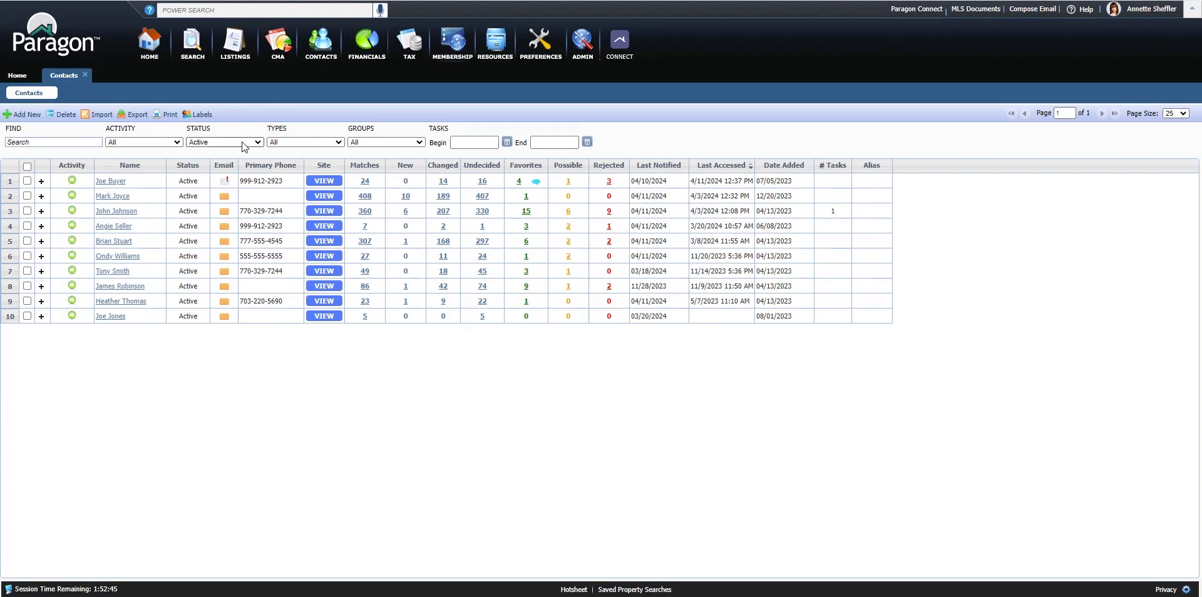
left_click(257, 142)
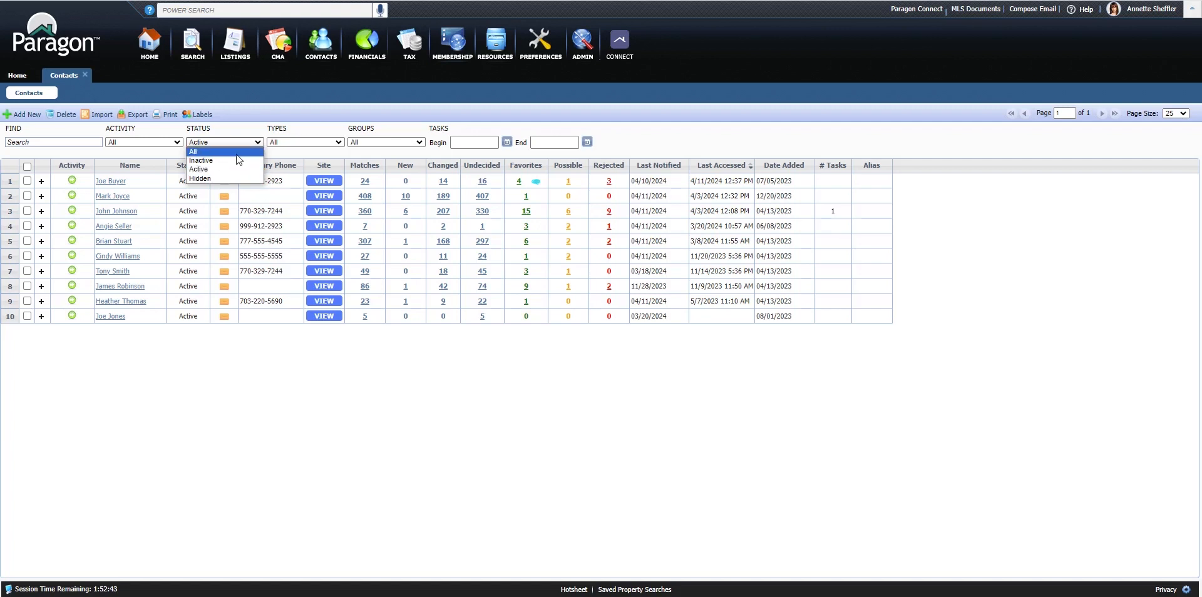
left_click(198, 169)
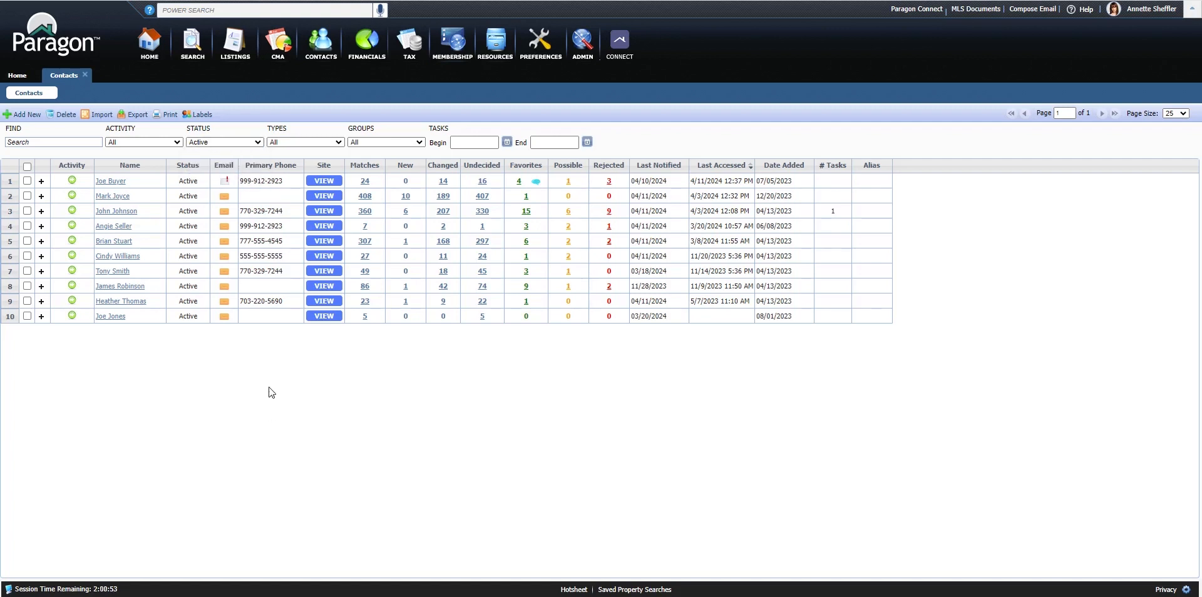
mouse_move(137, 132)
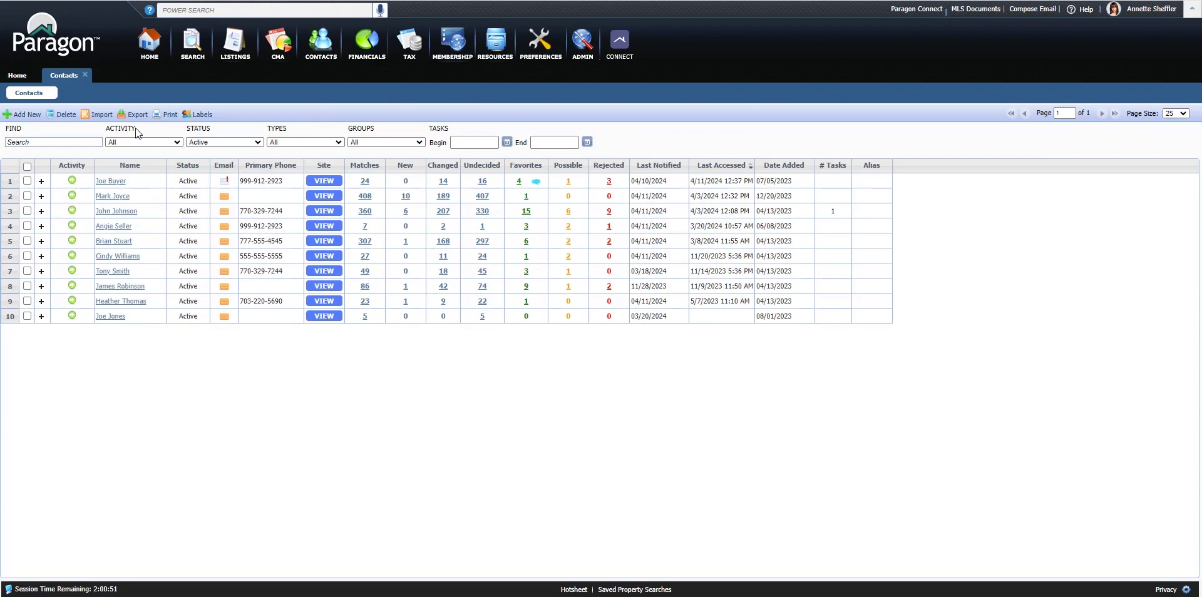
Export the 10 filtered contacts as a Comma Separated Values (.csv) file
left_click(137, 114)
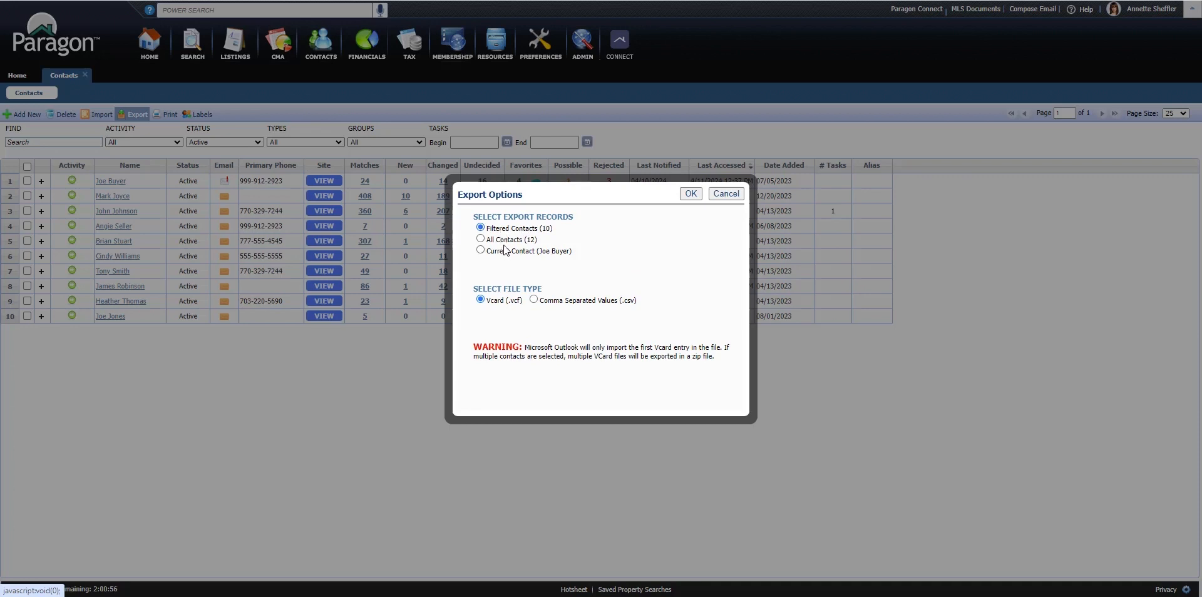
mouse_move(511, 255)
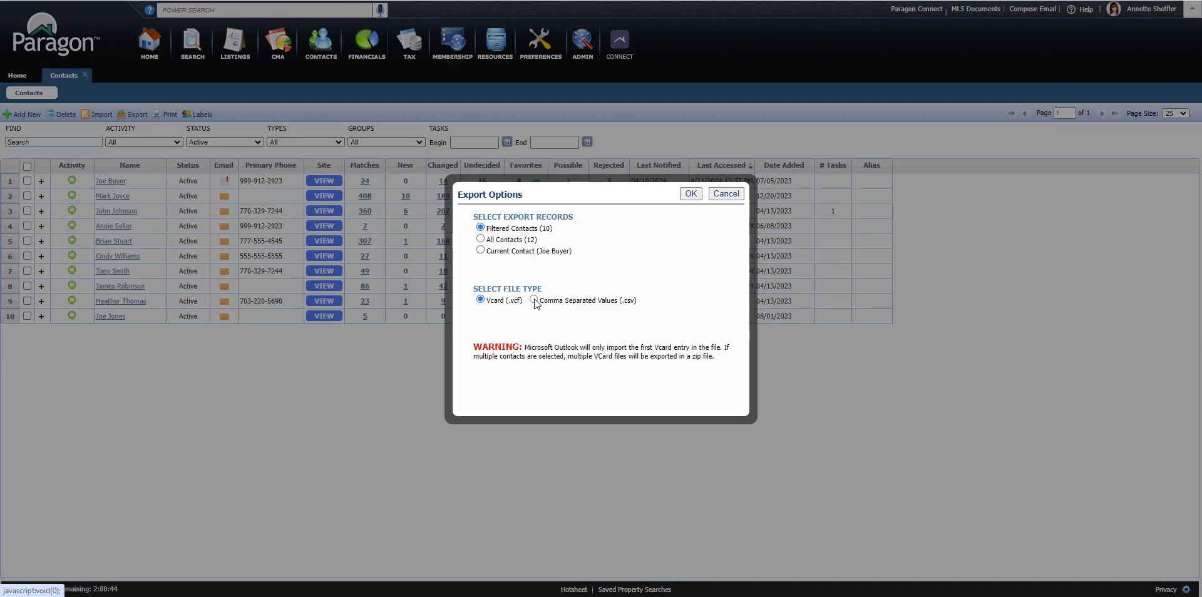
left_click(535, 300)
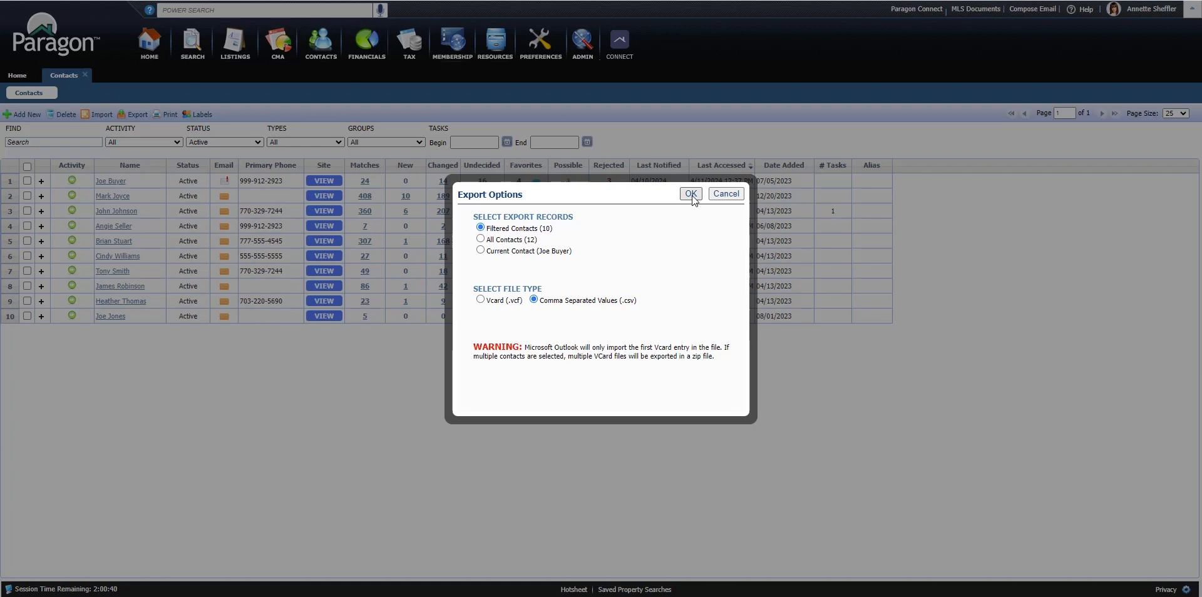
left_click(689, 193)
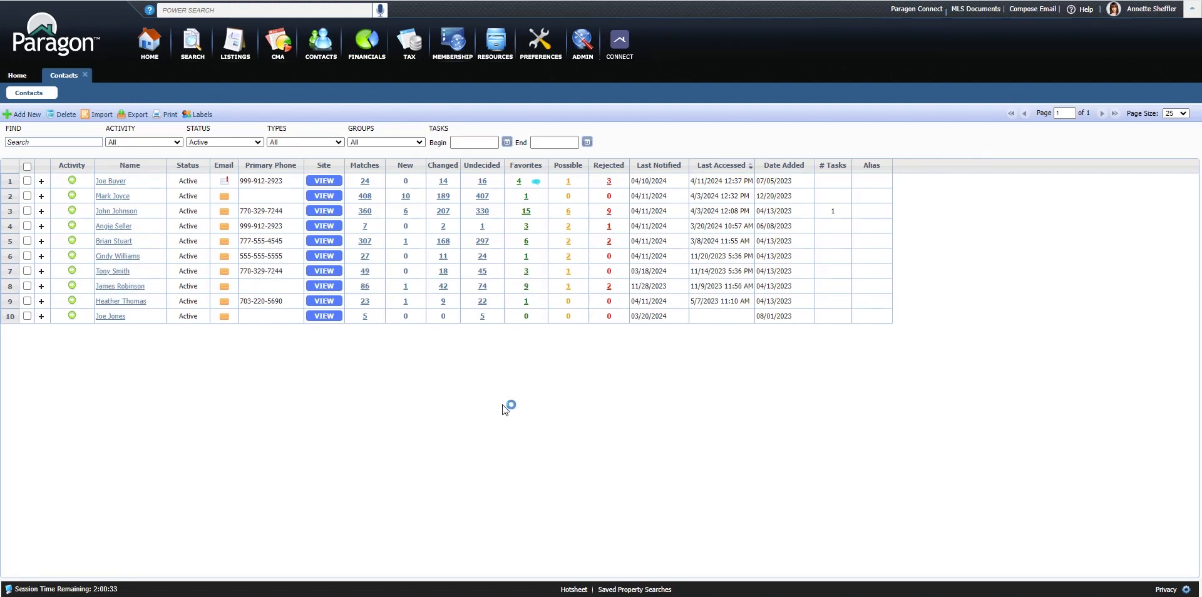
mouse_move(486, 396)
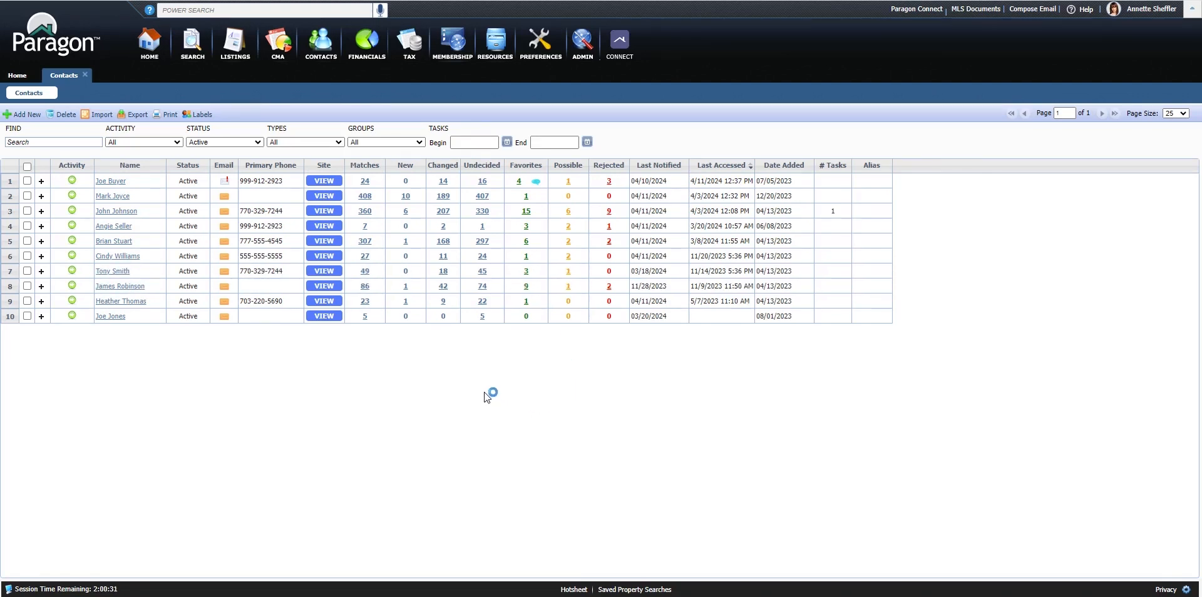
mouse_move(488, 394)
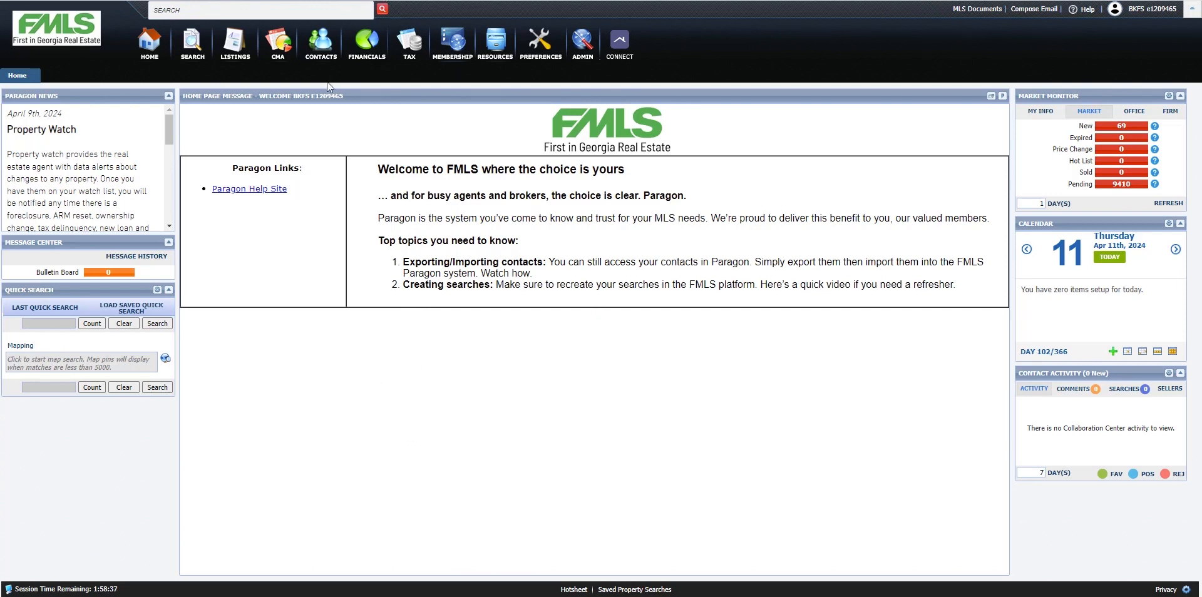
From the FMLS contact manager, start an Outlook CSV import with duplicates set to merge
left_click(320, 43)
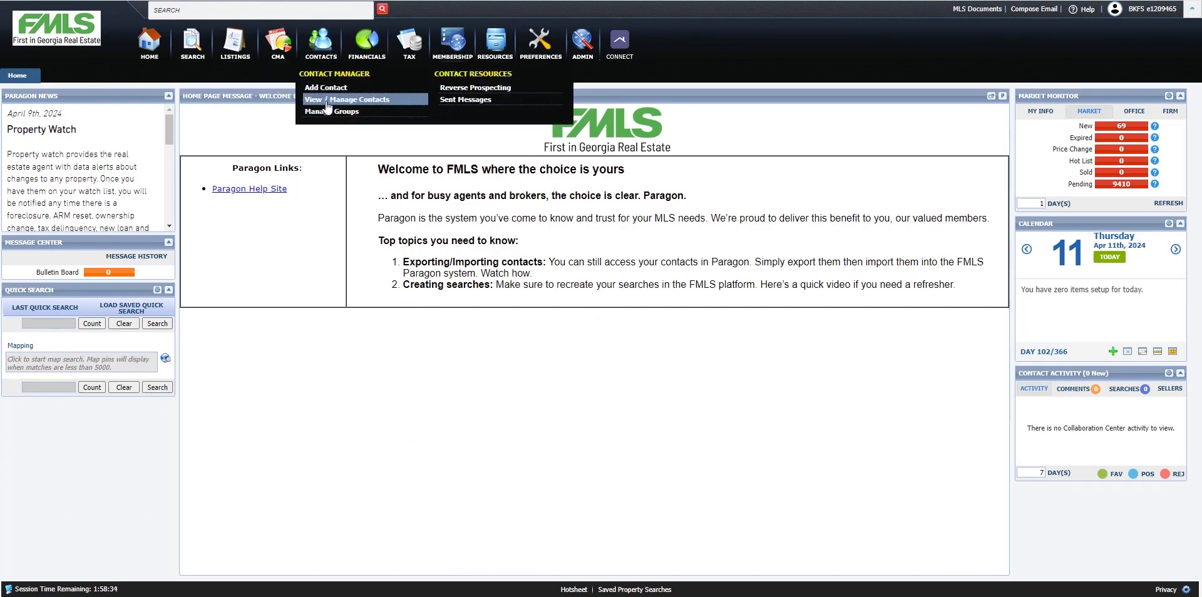
left_click(358, 100)
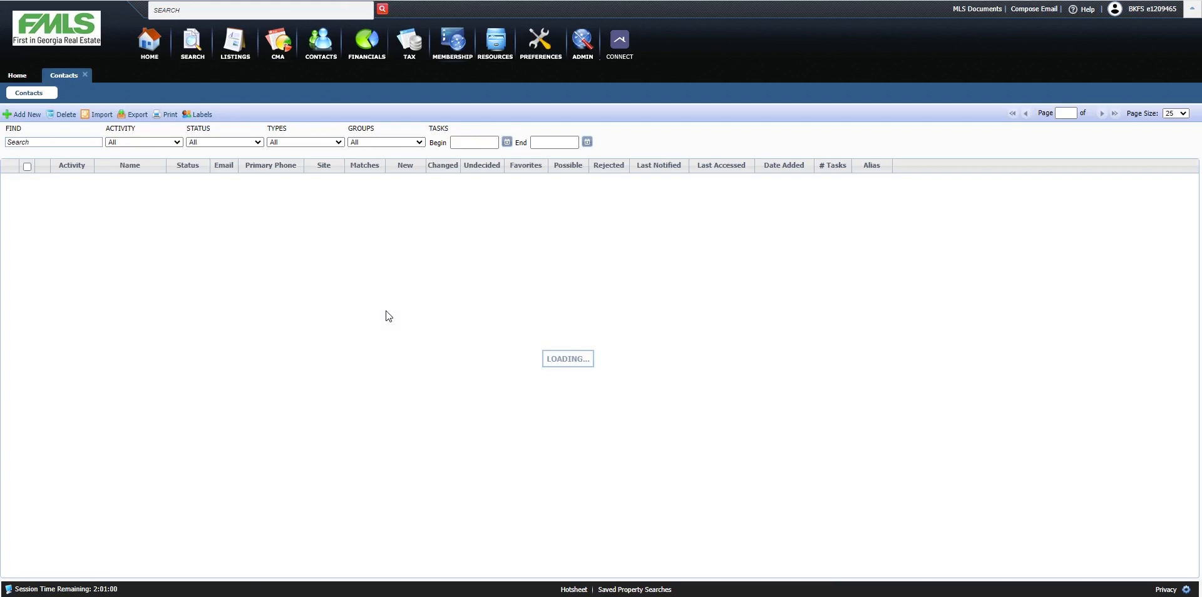
left_click(100, 114)
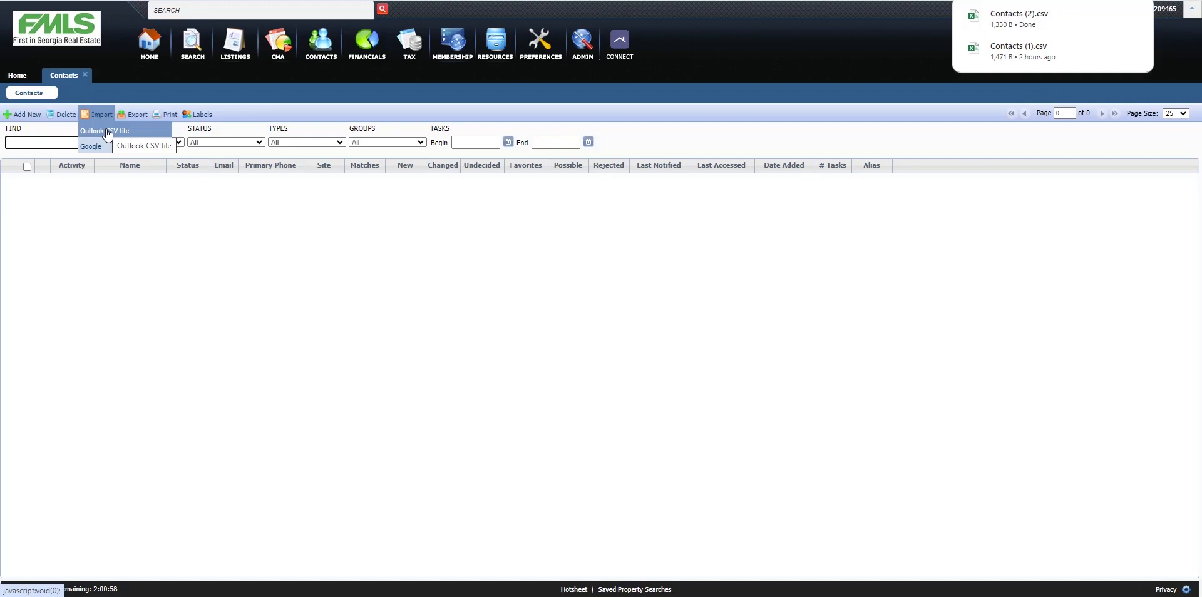
left_click(108, 130)
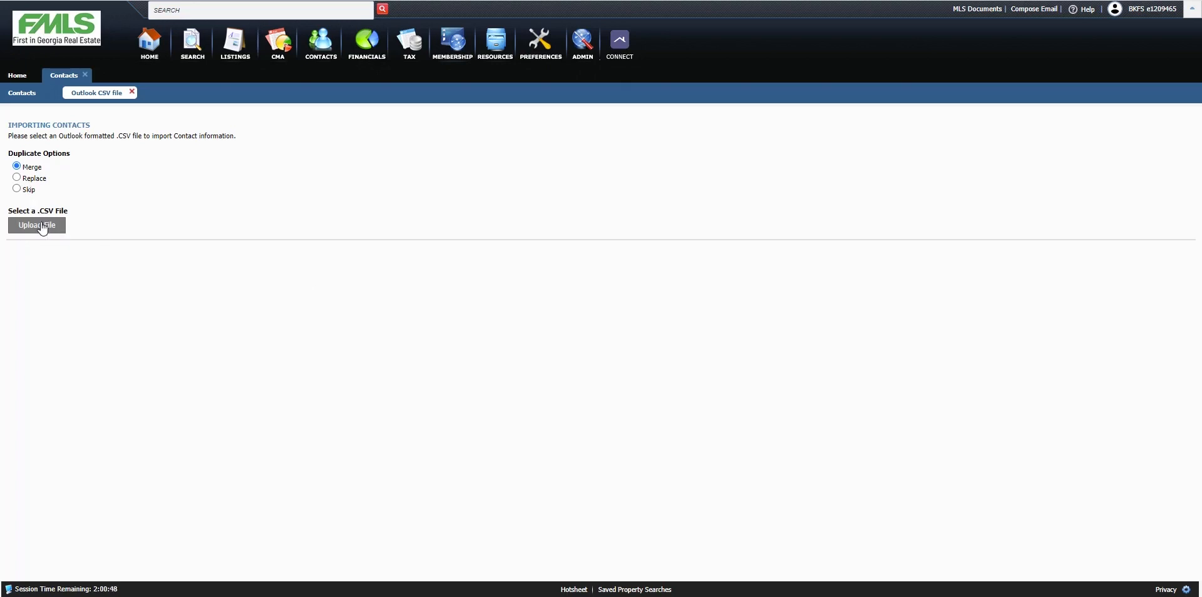
mouse_move(237, 220)
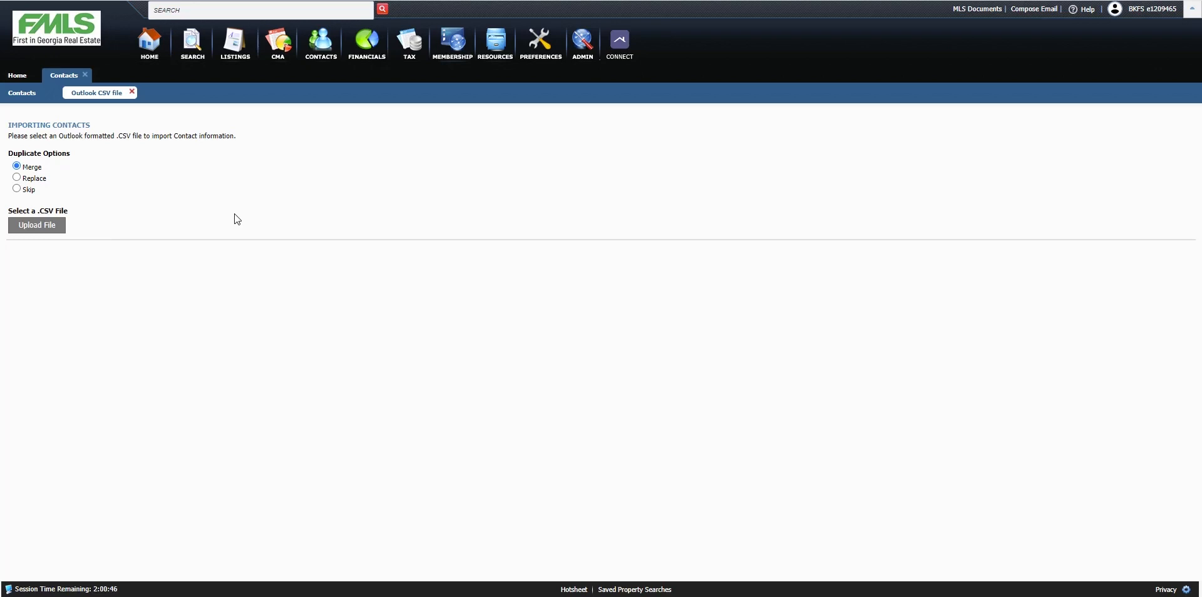
Upload the Contacts (2) spreadsheet from Downloads as the import file
left_click(36, 224)
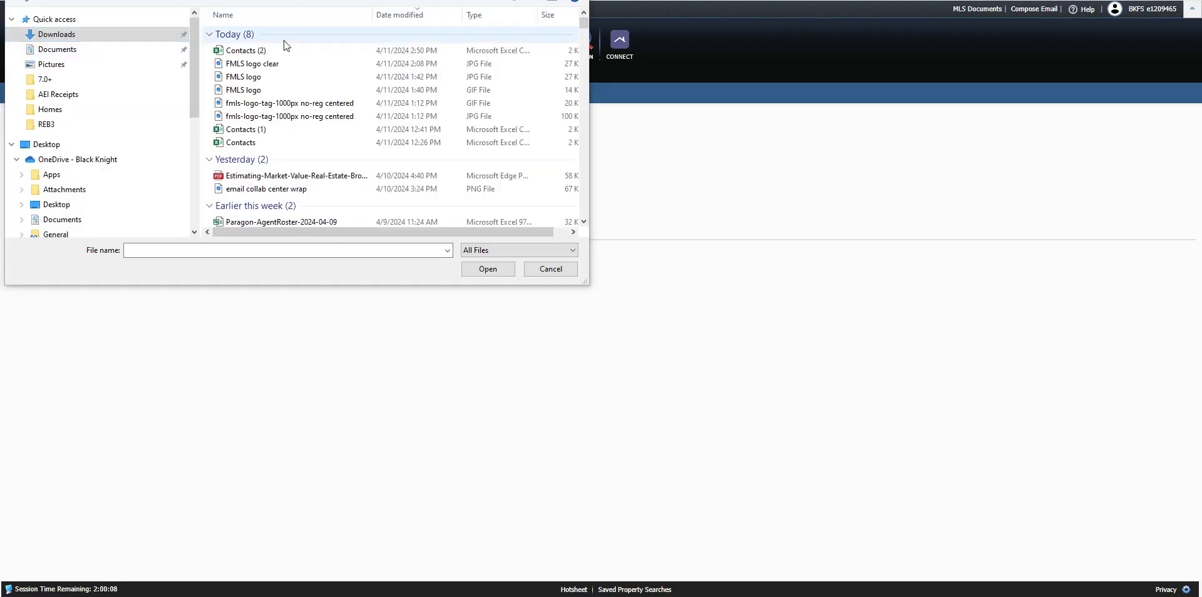
left_click(242, 50)
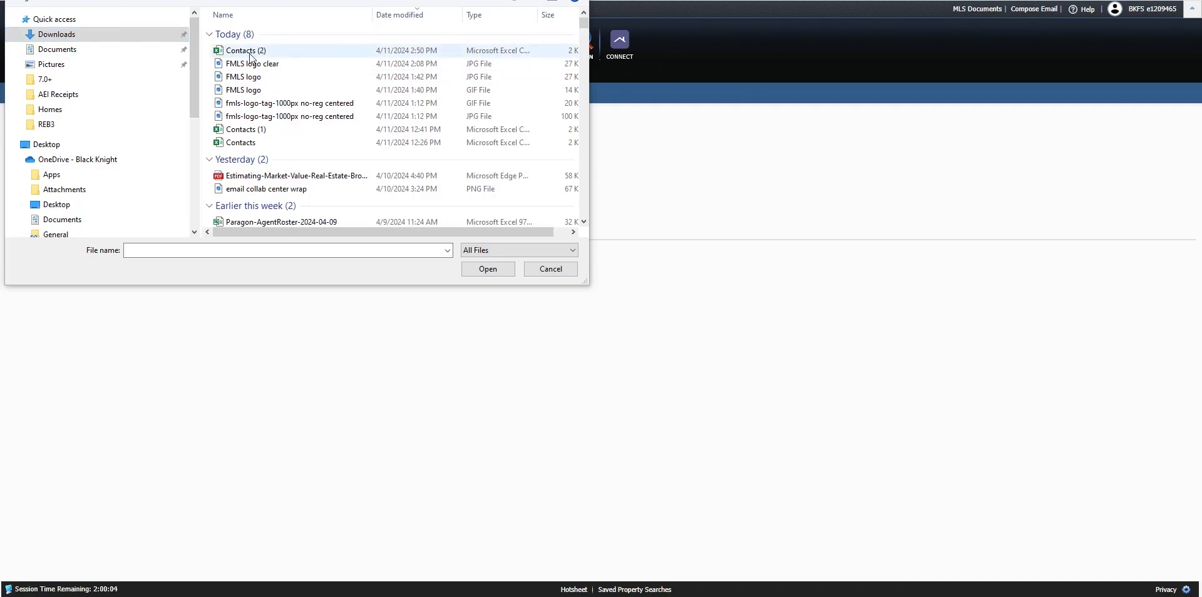
left_click(245, 50)
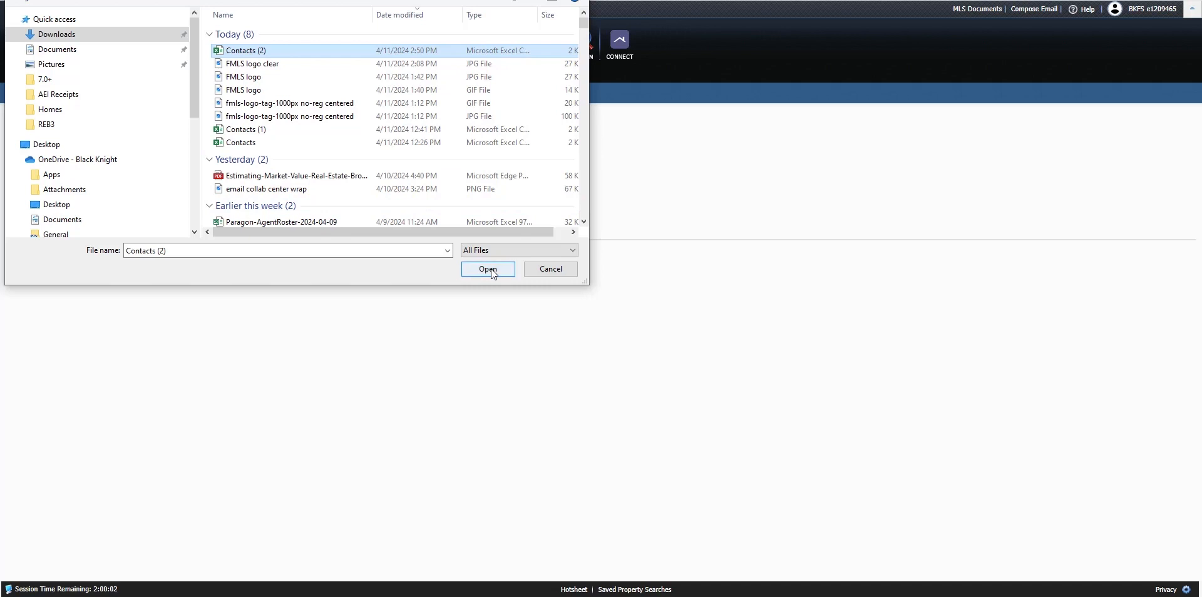
left_click(487, 269)
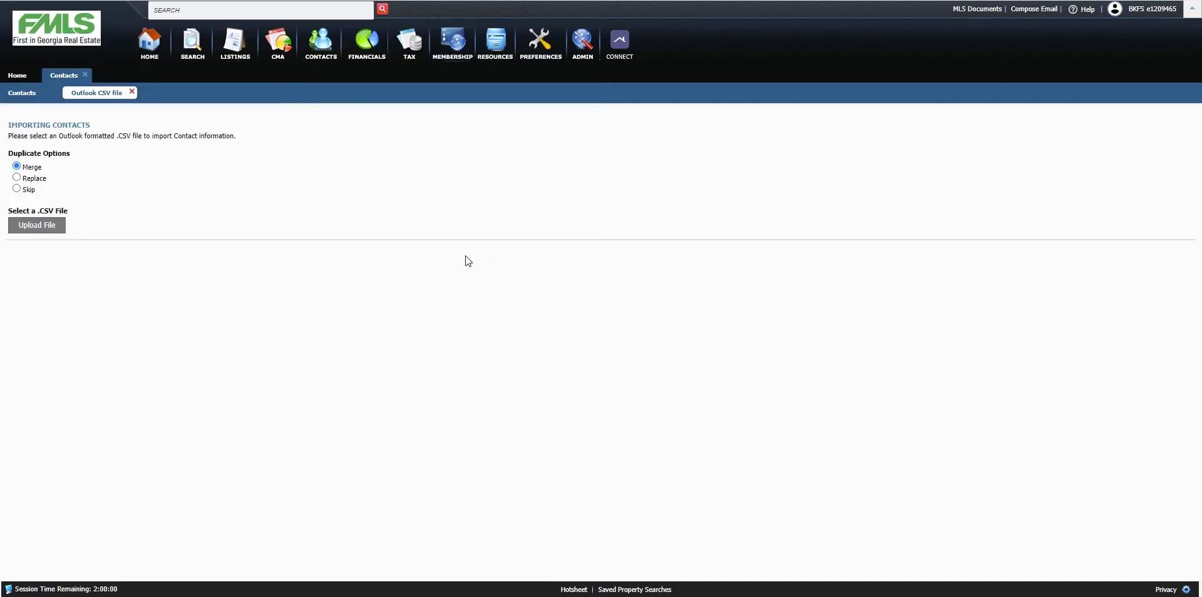
Close the Import Complete results showing 10 contacts added
left_click(36, 224)
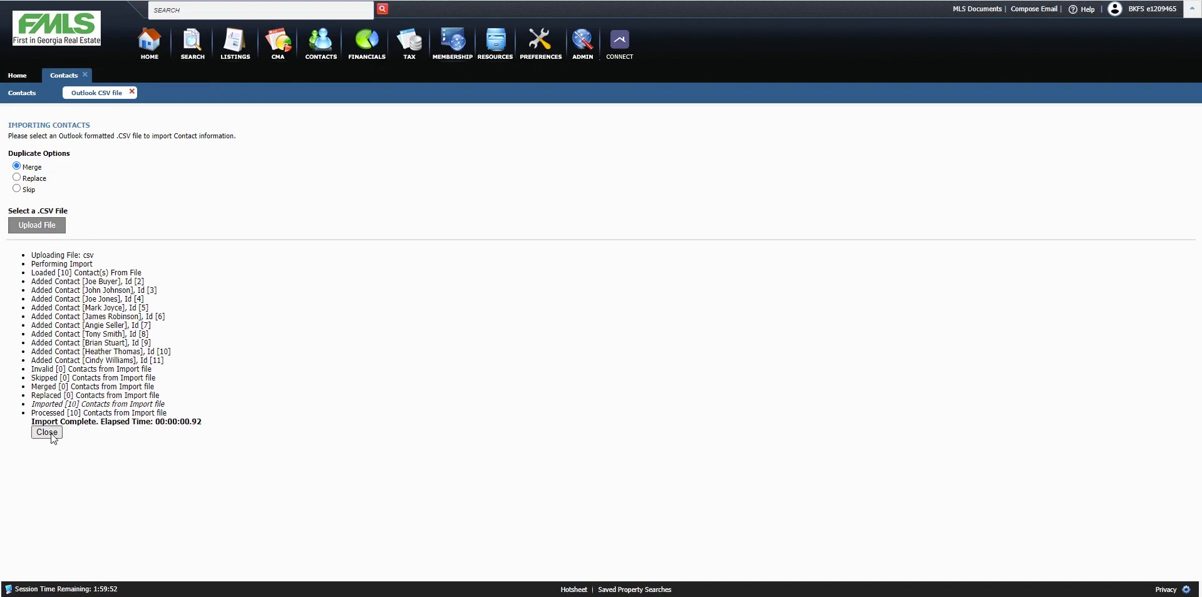
left_click(47, 432)
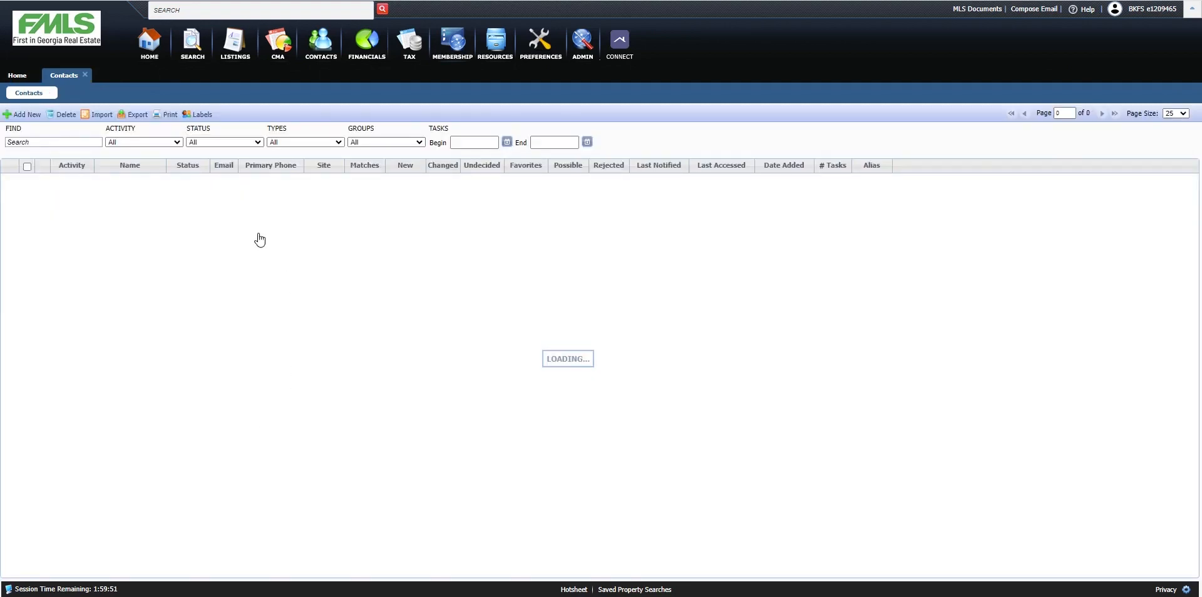